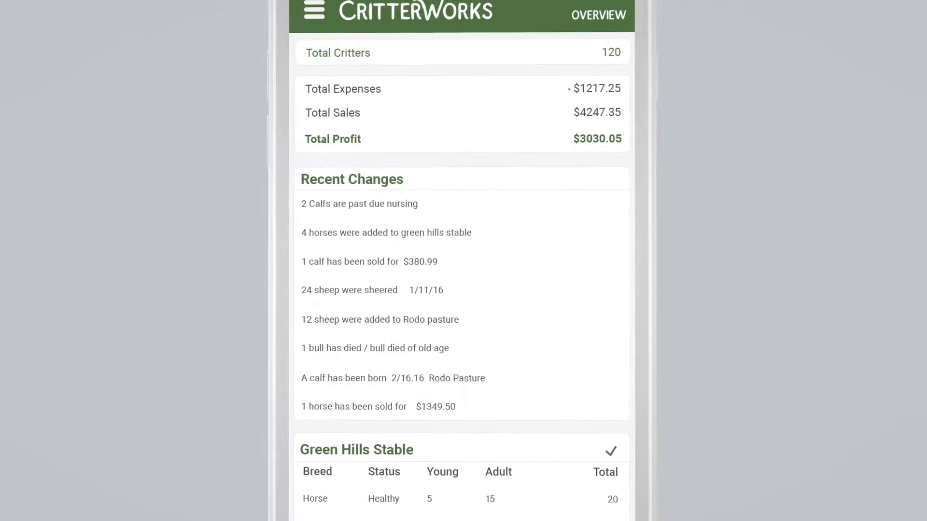
{"action": "scroll", "scroll_direction": "down", "scroll_amount": 3}
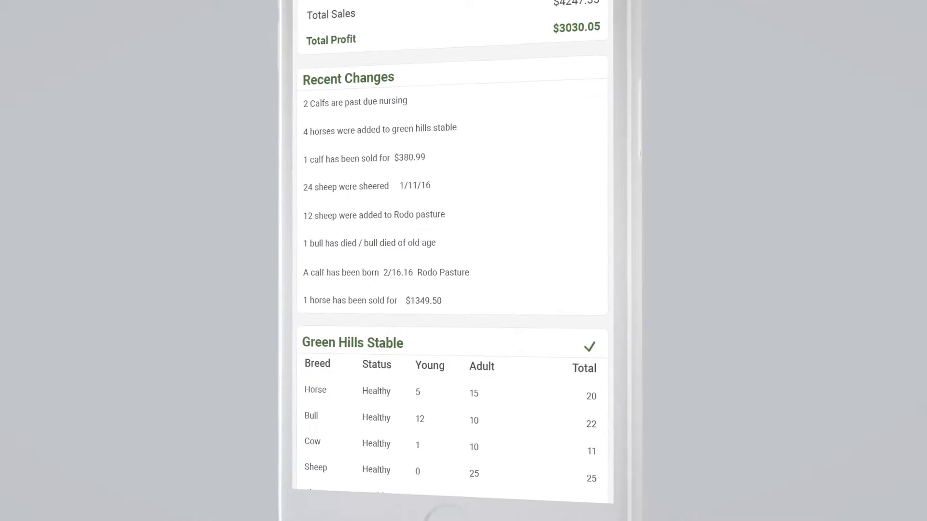